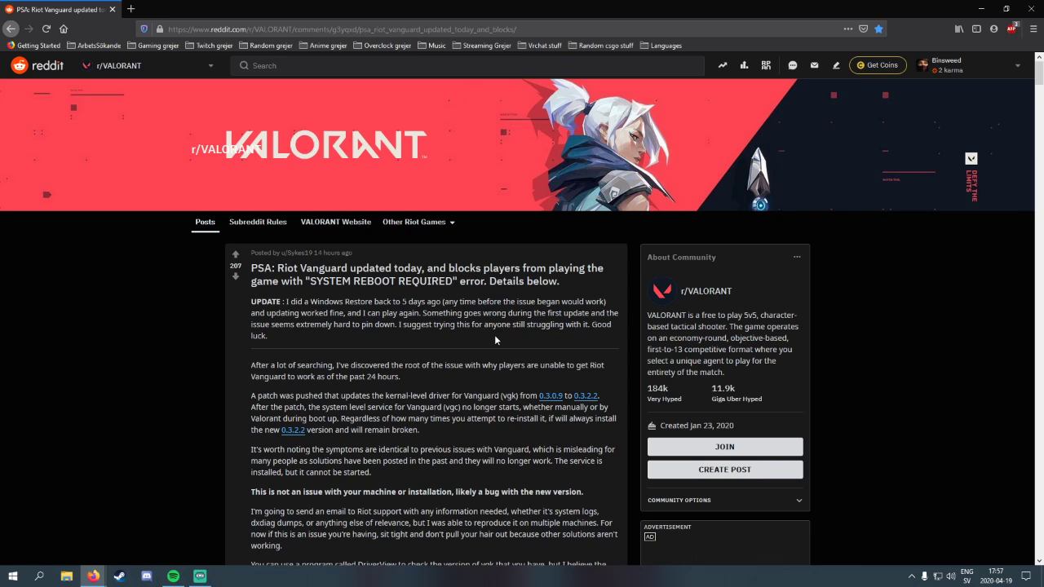
Step: Read the Vanguard PSA post down to its EDIT section, briefly highlighting the reinstall sentence
left_click_drag(390, 419, 419, 429)
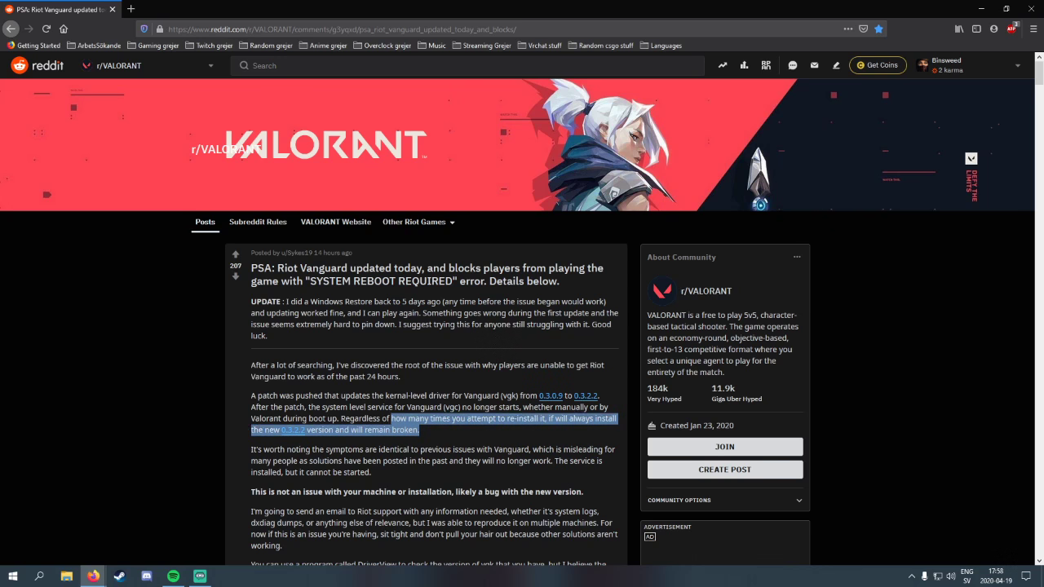
left_click(428, 430)
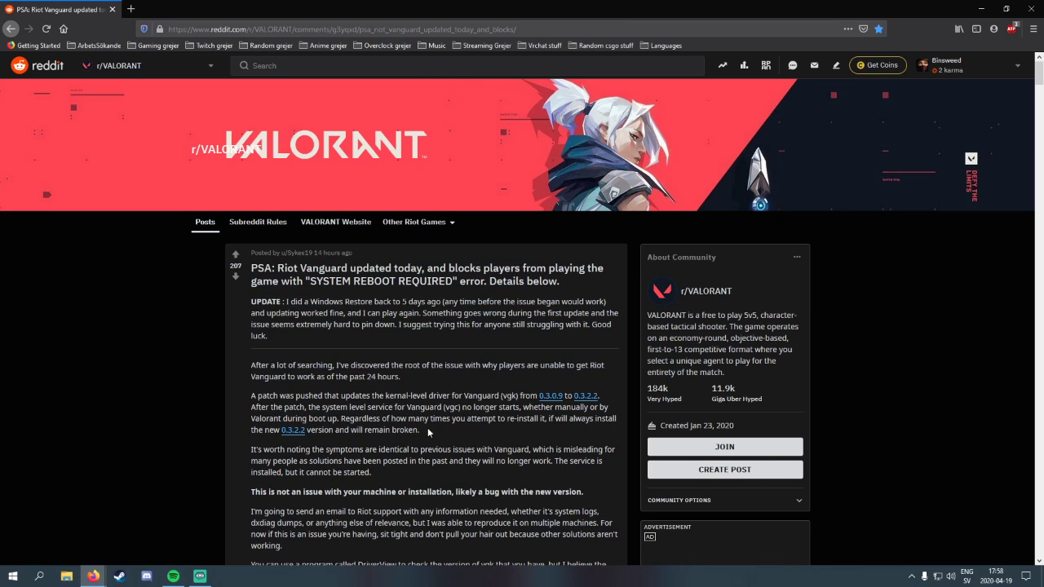
mouse_move(497, 380)
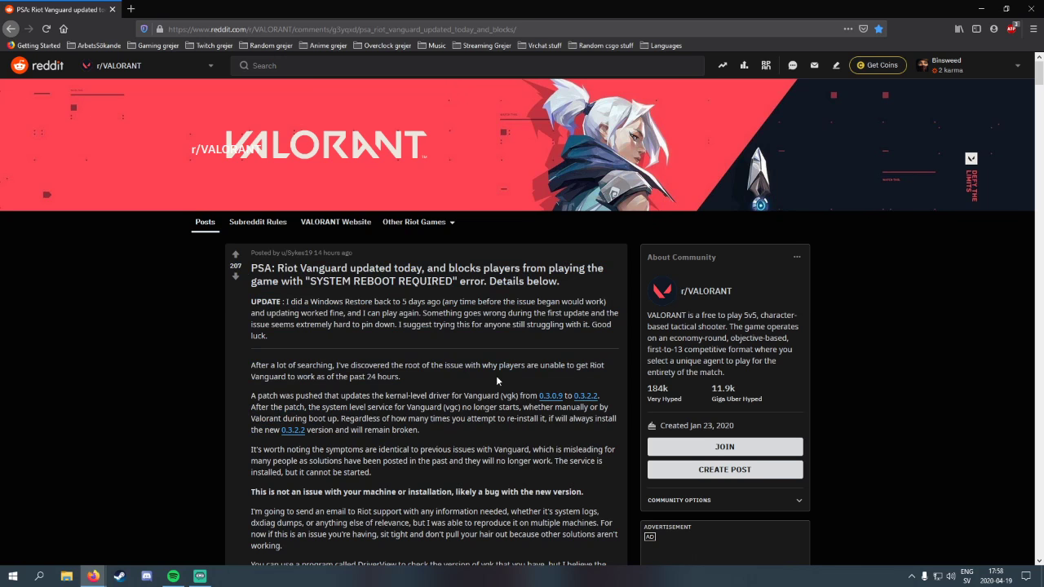
scroll("down", 3)
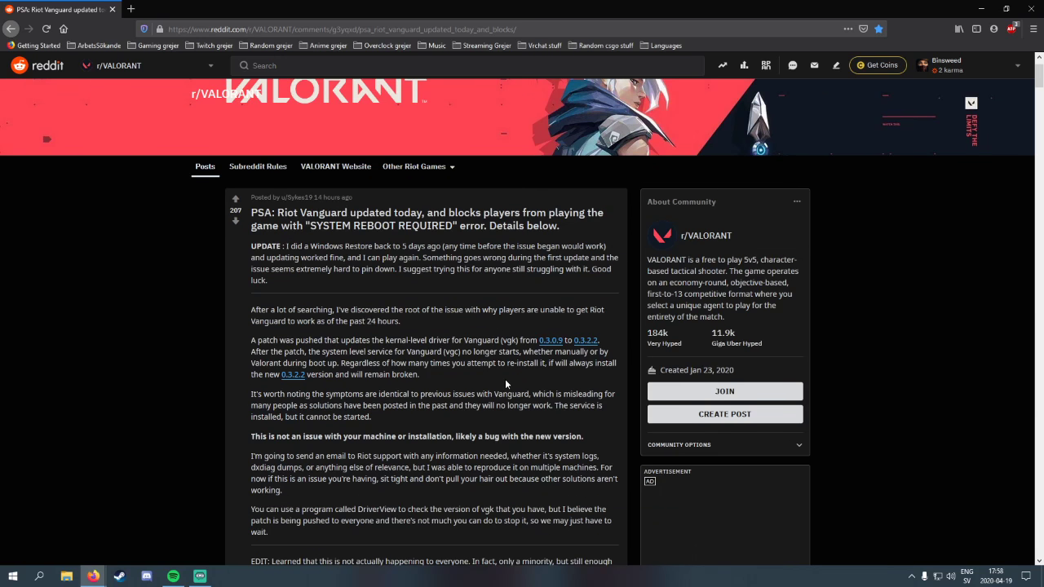
mouse_move(508, 379)
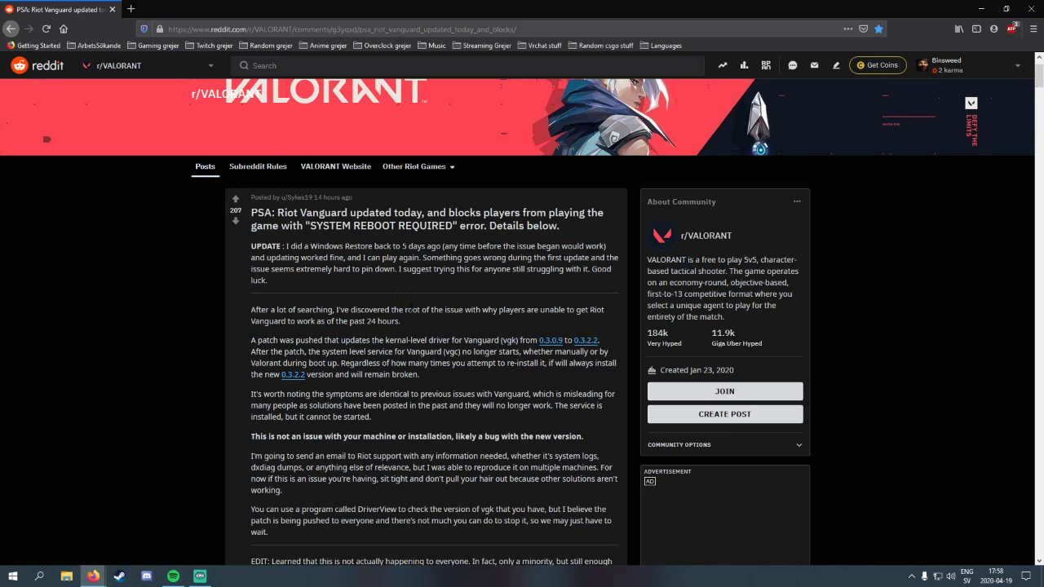
mouse_move(464, 337)
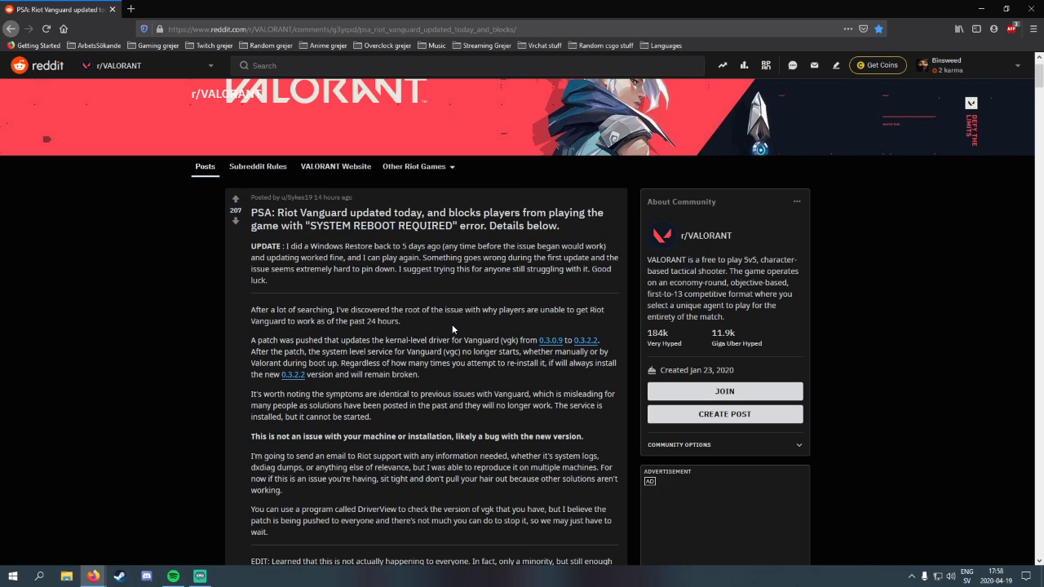
scroll("down", 3)
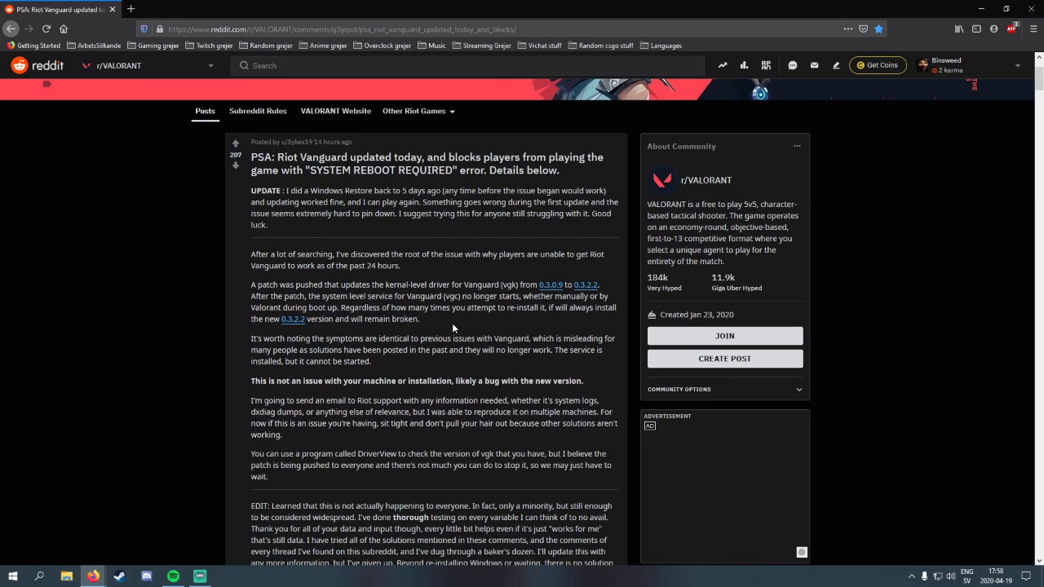
mouse_move(493, 323)
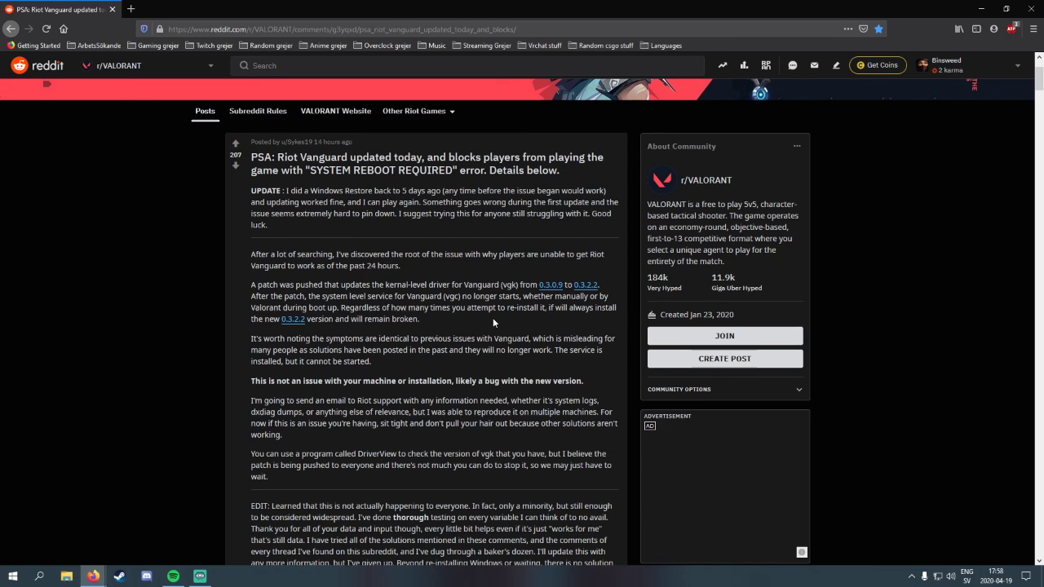
scroll("down", 3)
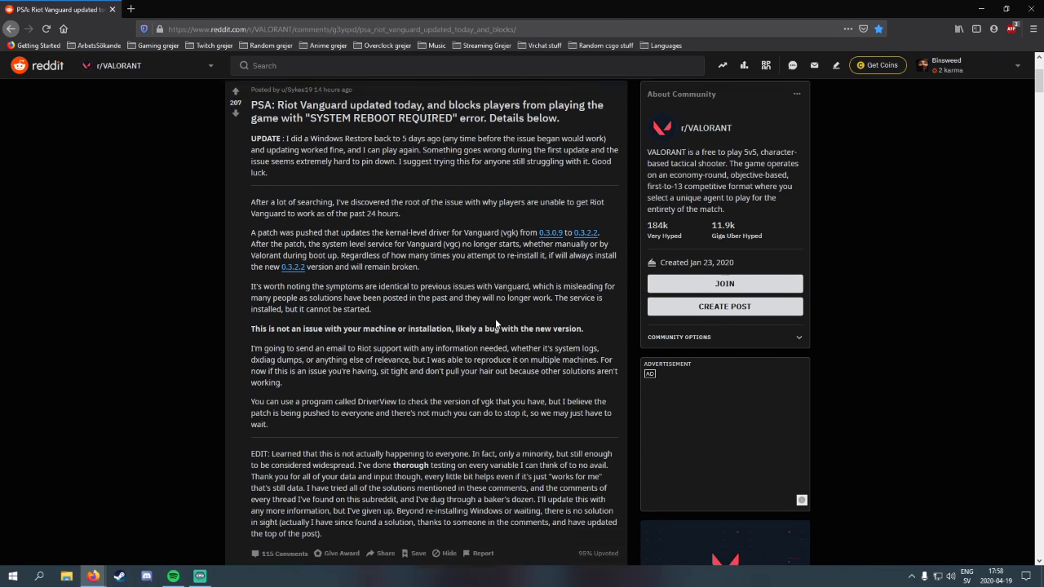
Step: Scroll to RiotArkem's comment recommending sigverif to find unsigned drivers like gdrv.sys
scroll("down", 3)
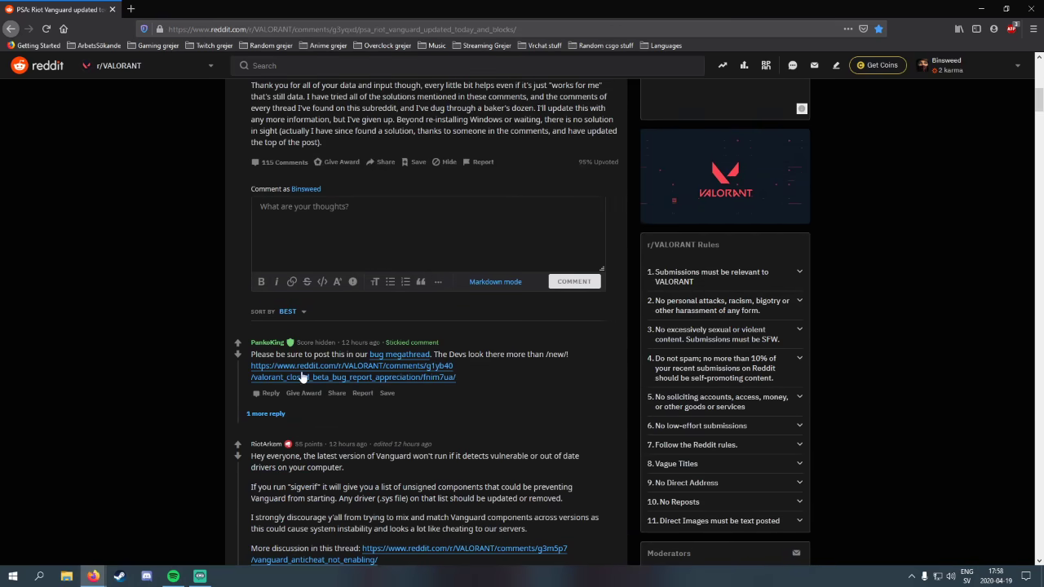
scroll("down", 3)
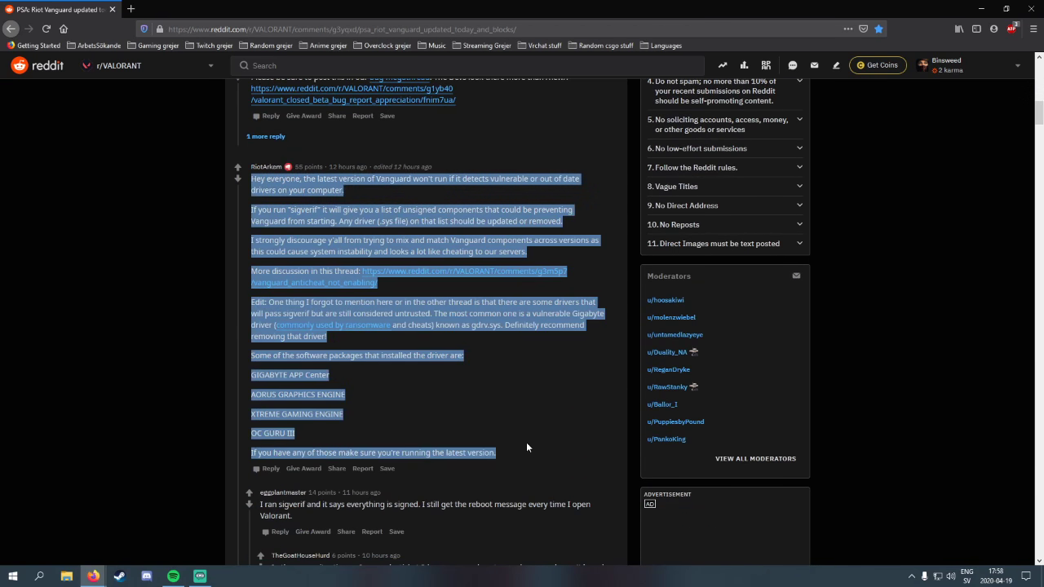
left_click(527, 447)
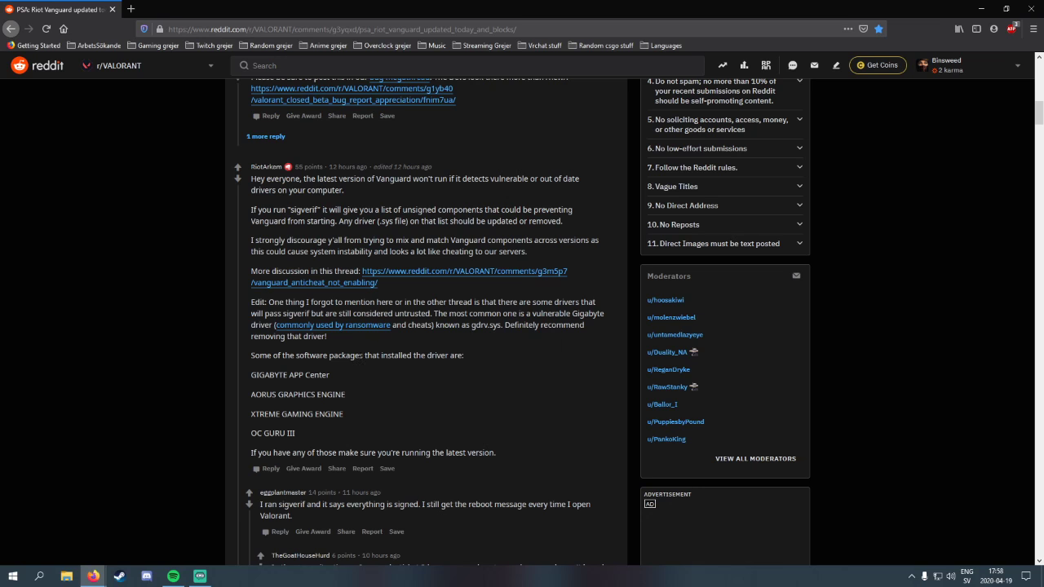
double_click(304, 210)
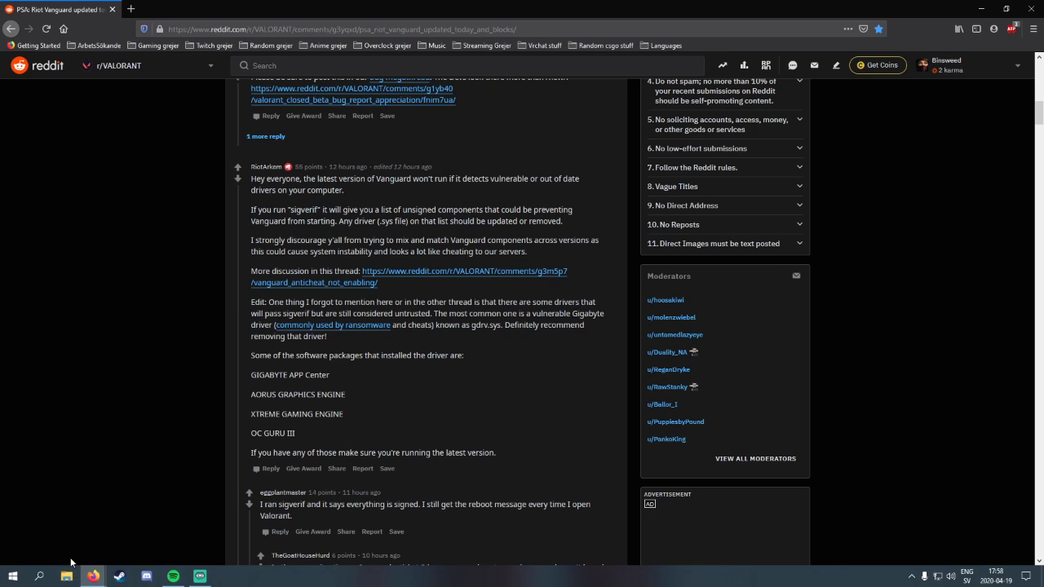
Step: Search 'sigverif' from the Start menu to launch File Signature Verification
left_click(10, 574)
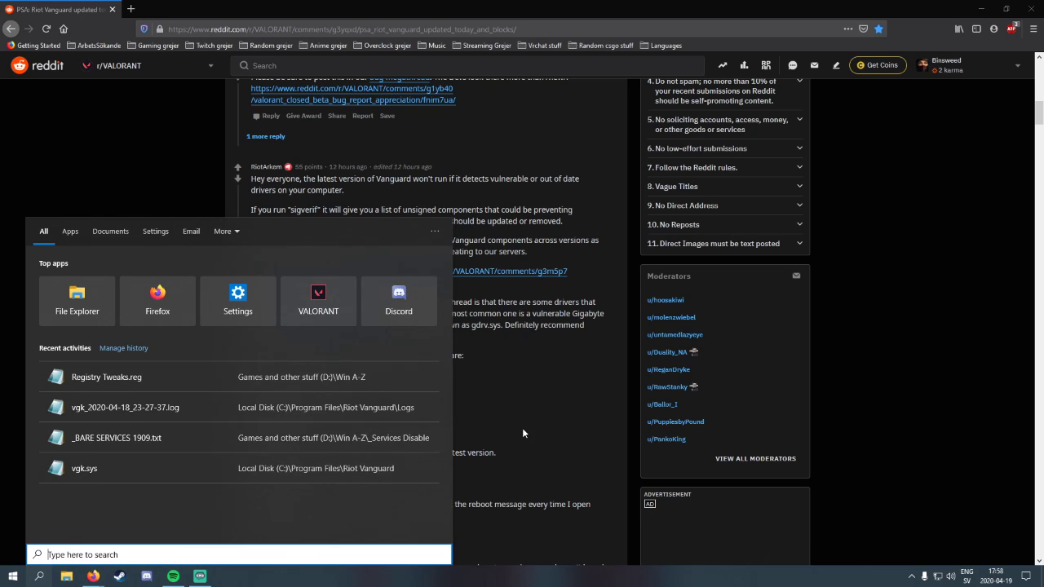
type("sigverif")
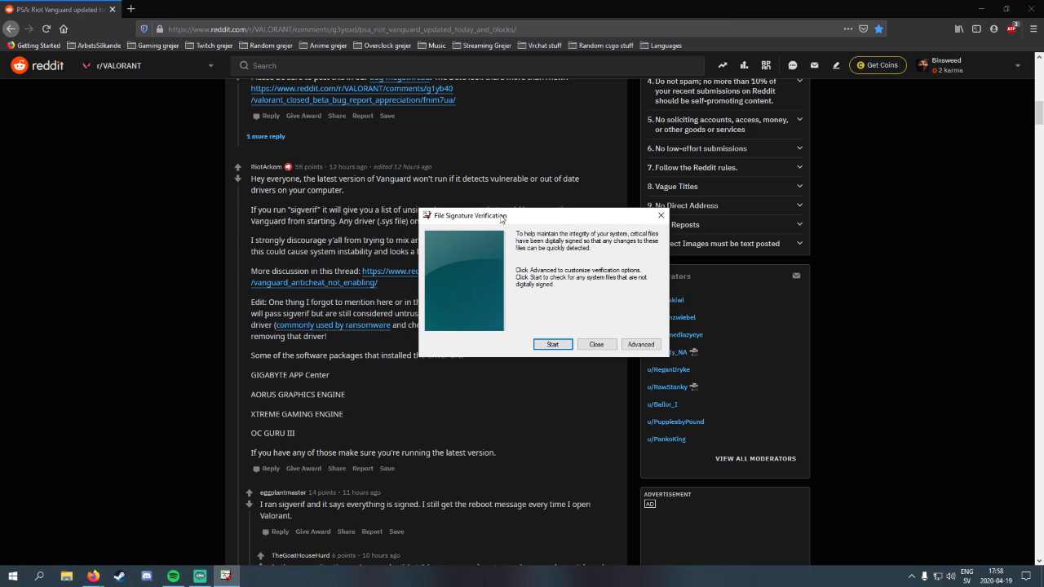
mouse_move(553, 316)
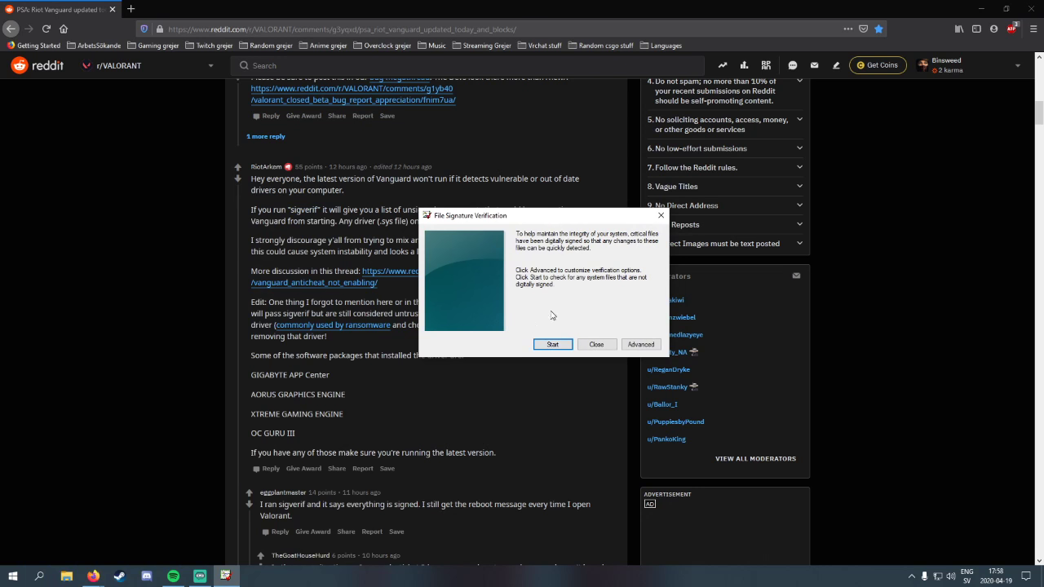
mouse_move(563, 302)
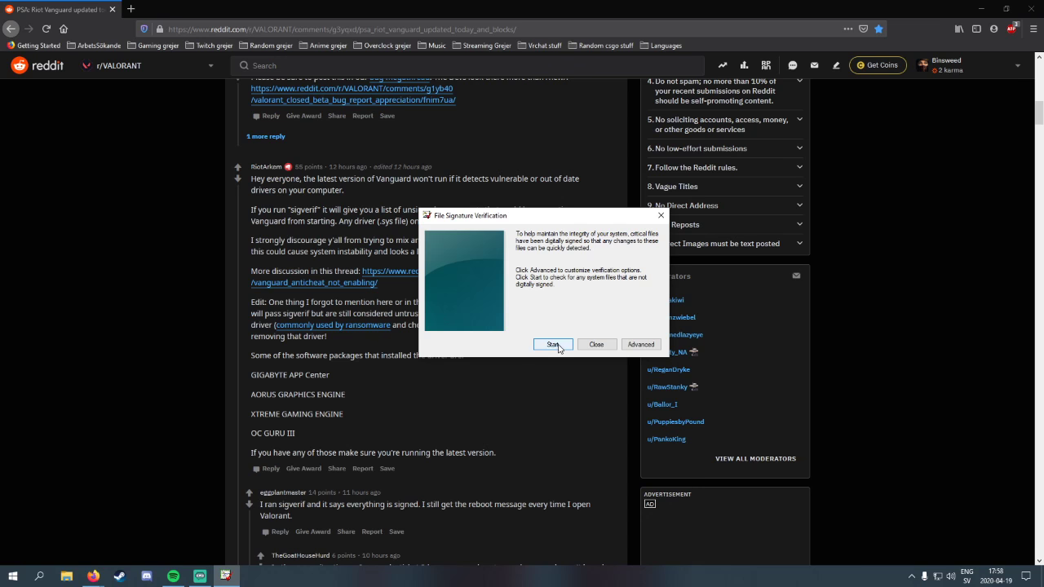
Step: Start the signature verification scan of system drivers
left_click(553, 344)
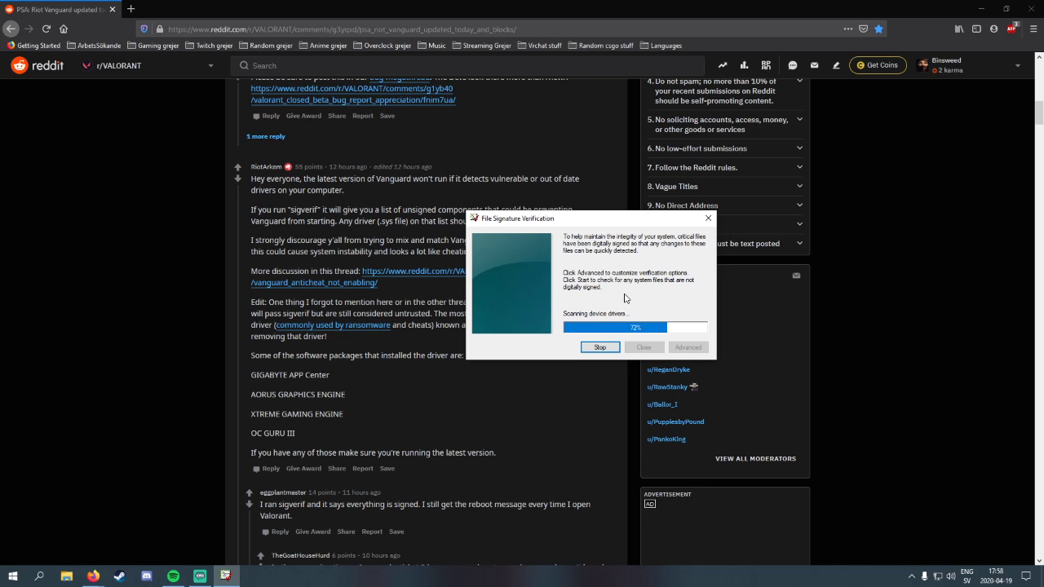
mouse_move(631, 298)
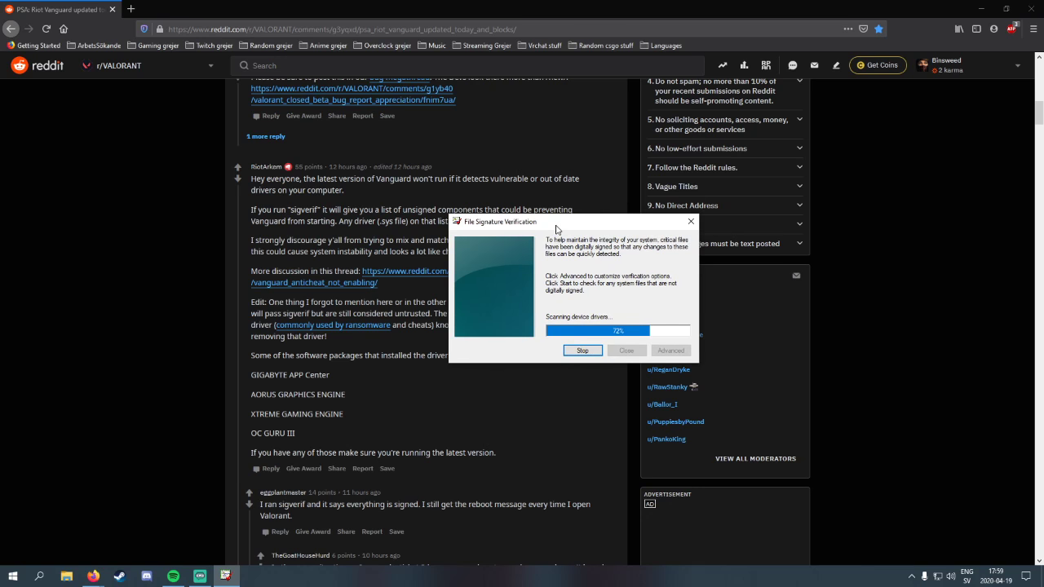
mouse_move(618, 300)
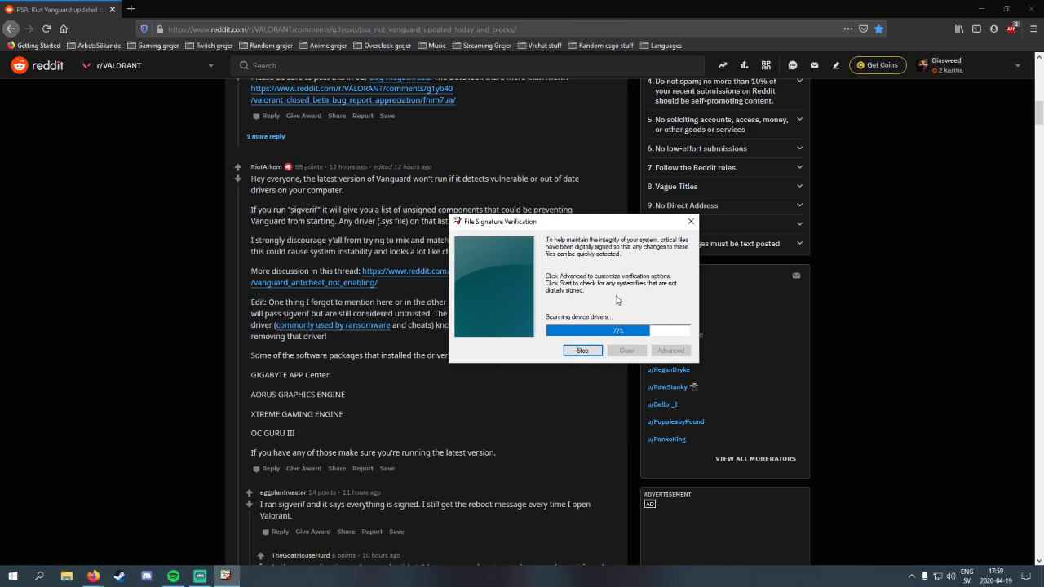
mouse_move(600, 303)
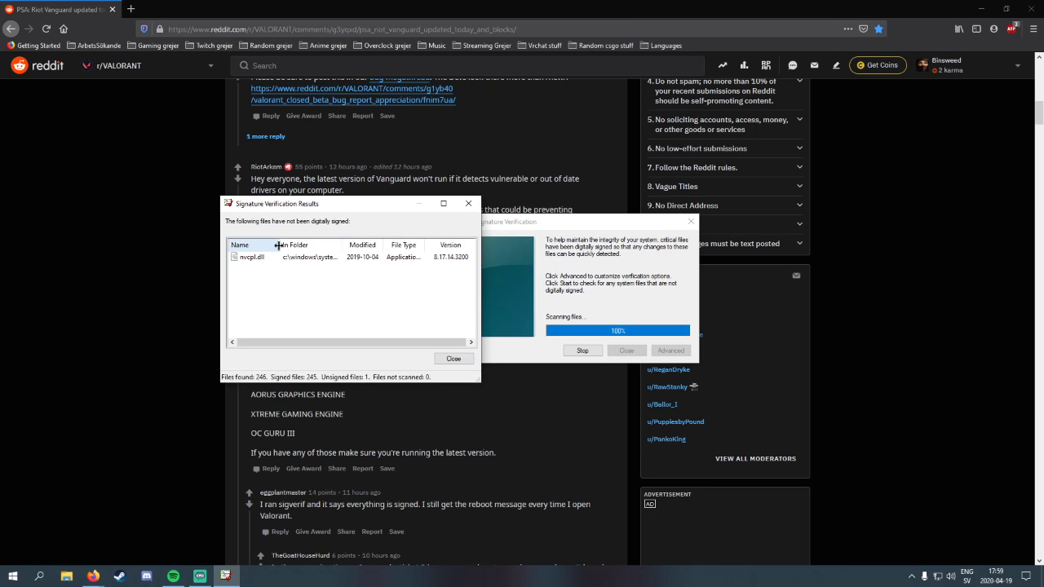
Step: Widen the folder and File Type columns to show nvcpl.dll's full path and Application type
left_click_drag(279, 245, 382, 245)
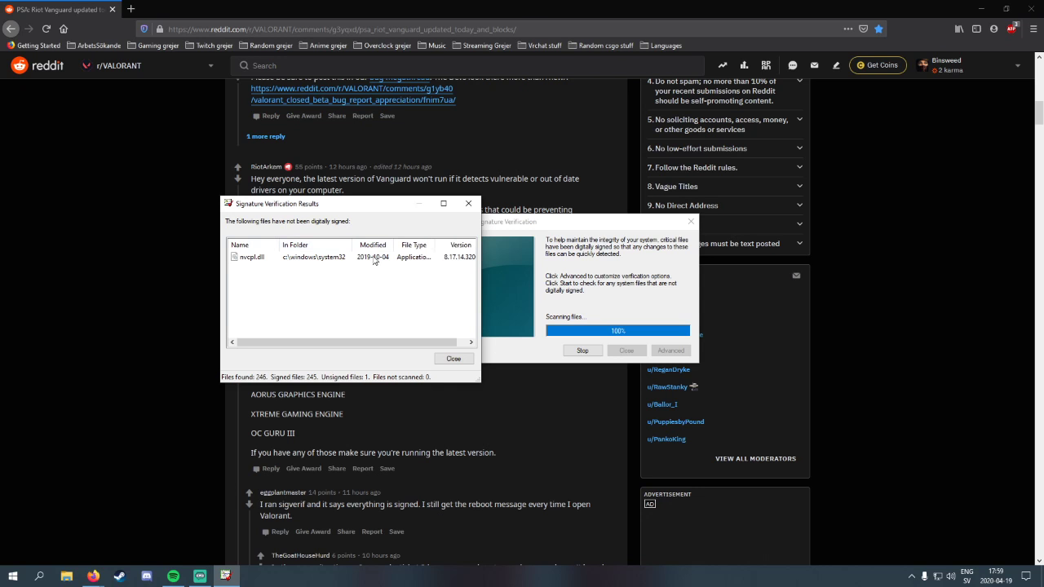
mouse_move(377, 263)
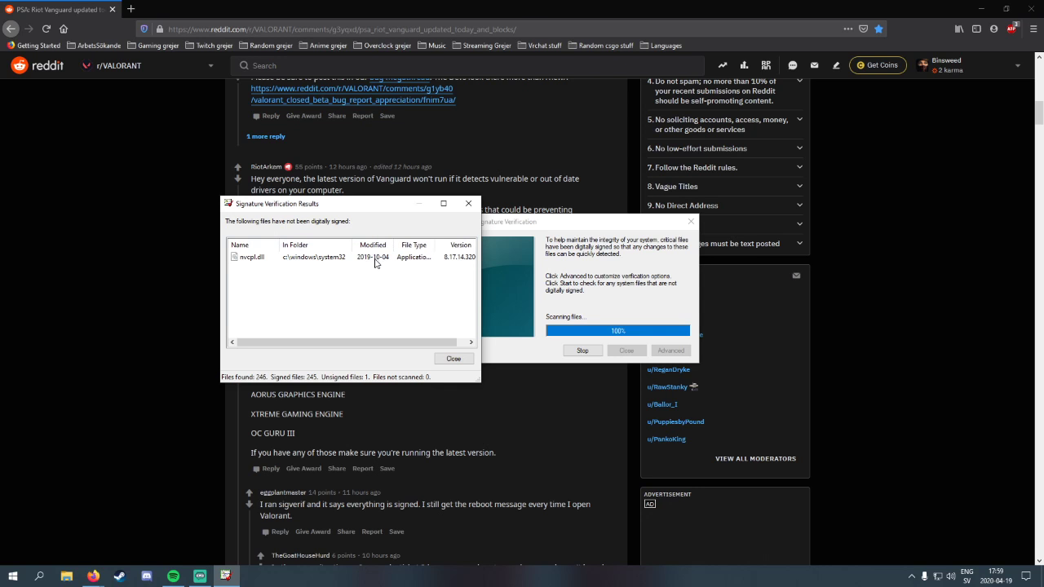
mouse_move(401, 270)
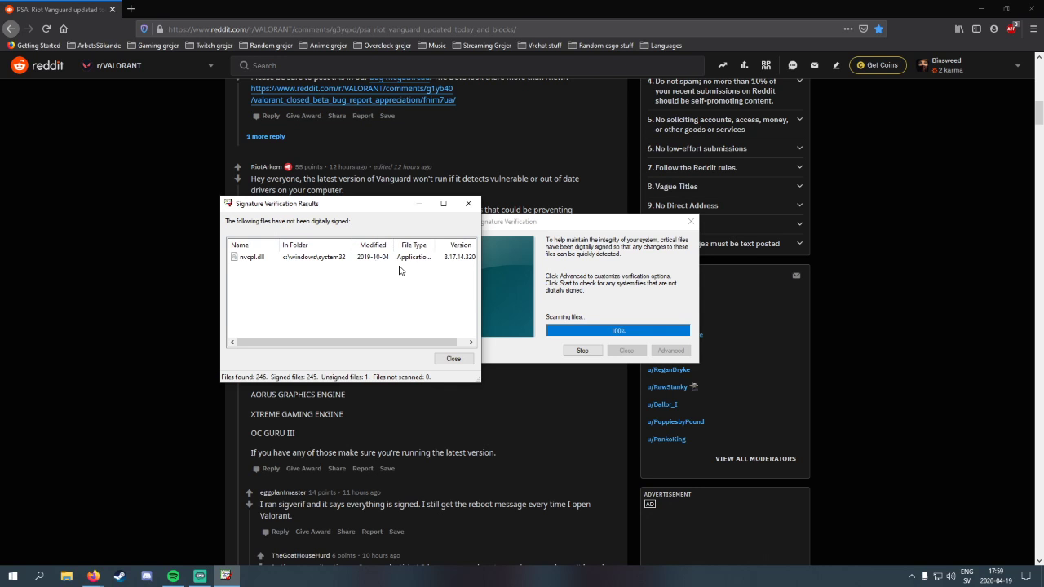
mouse_move(486, 274)
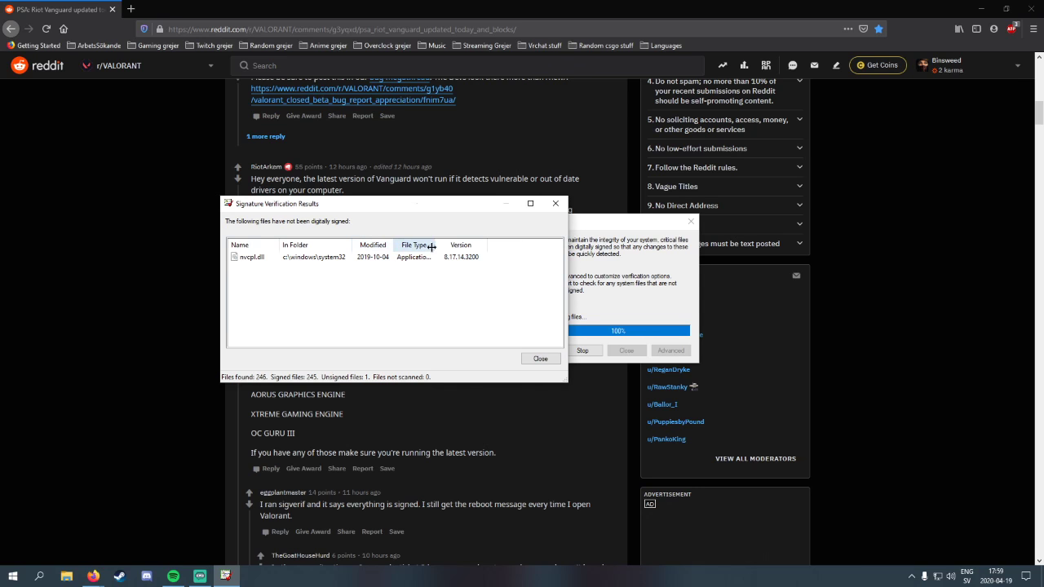
left_click_drag(429, 244, 467, 245)
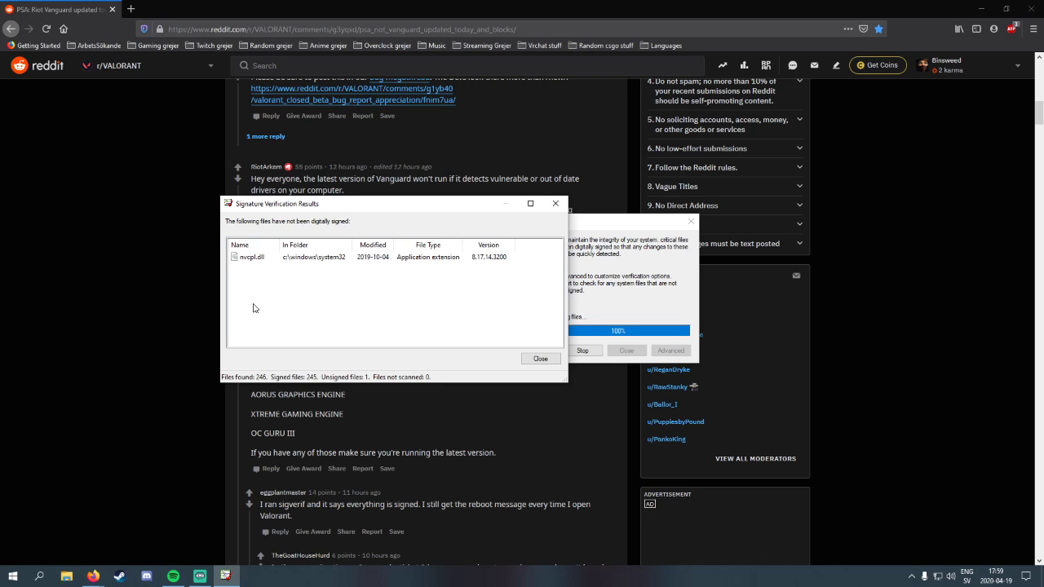
mouse_move(281, 298)
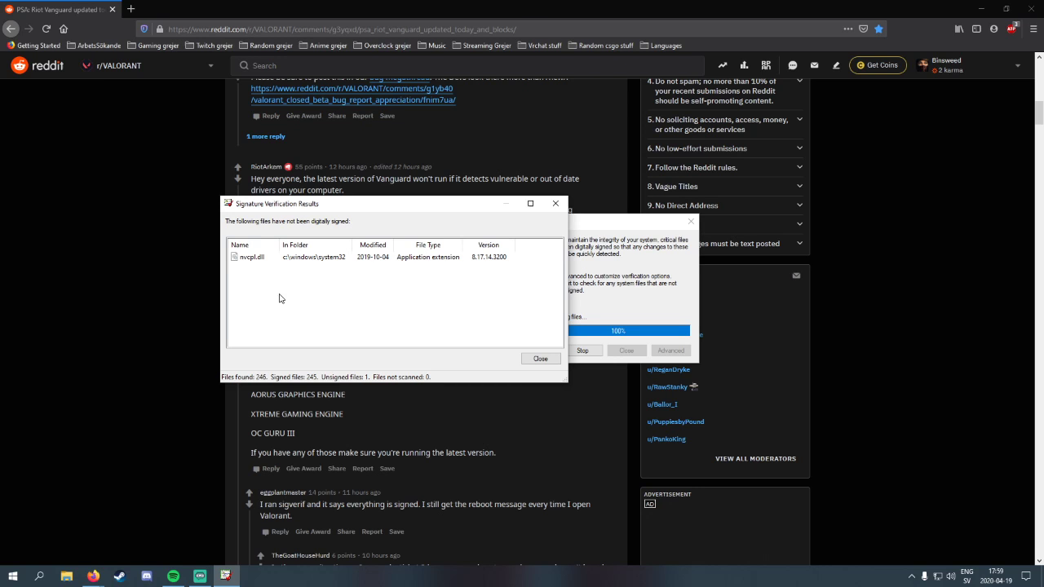
mouse_move(285, 318)
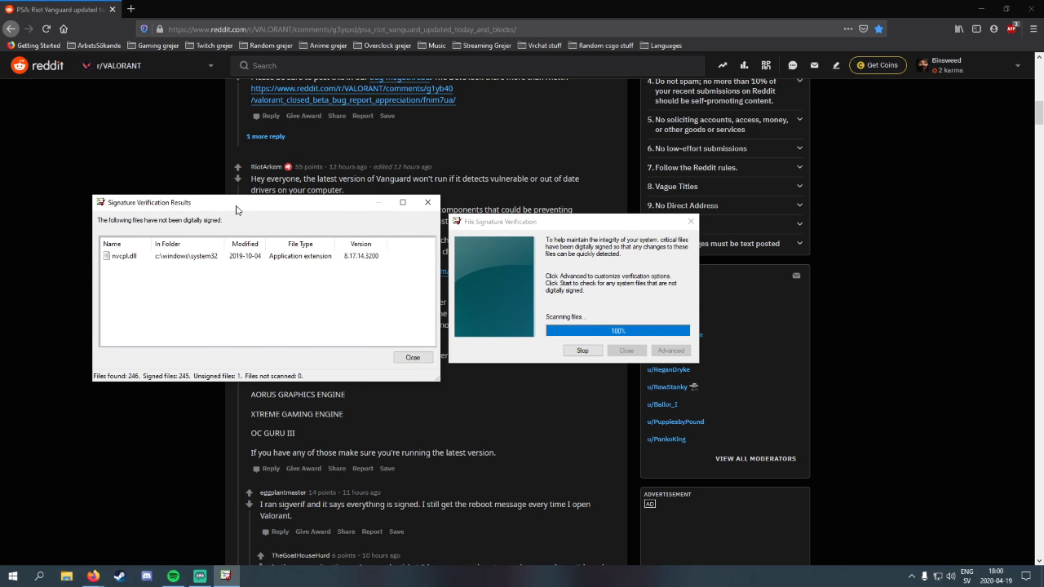
mouse_move(308, 310)
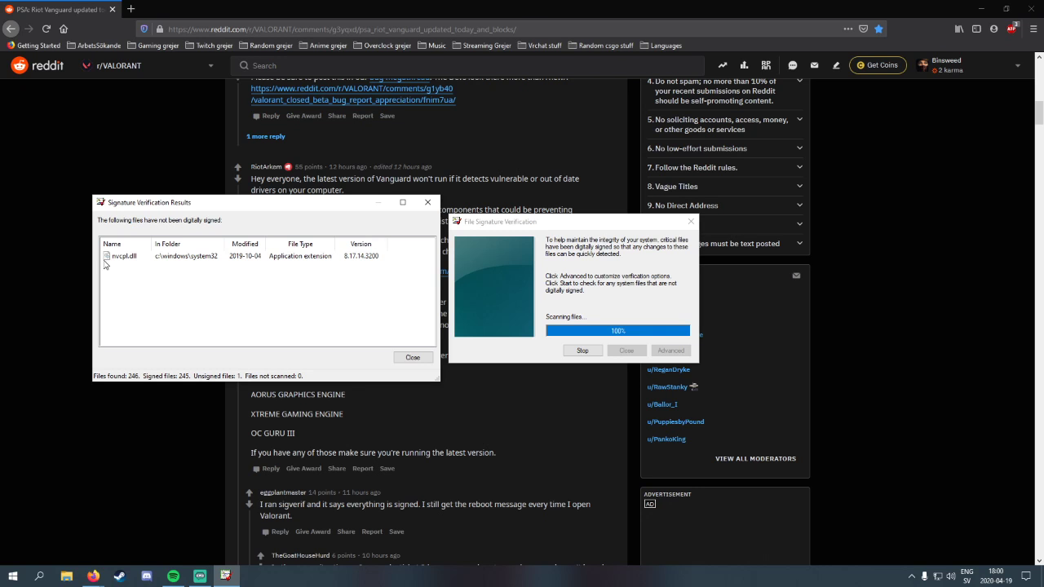
mouse_move(123, 274)
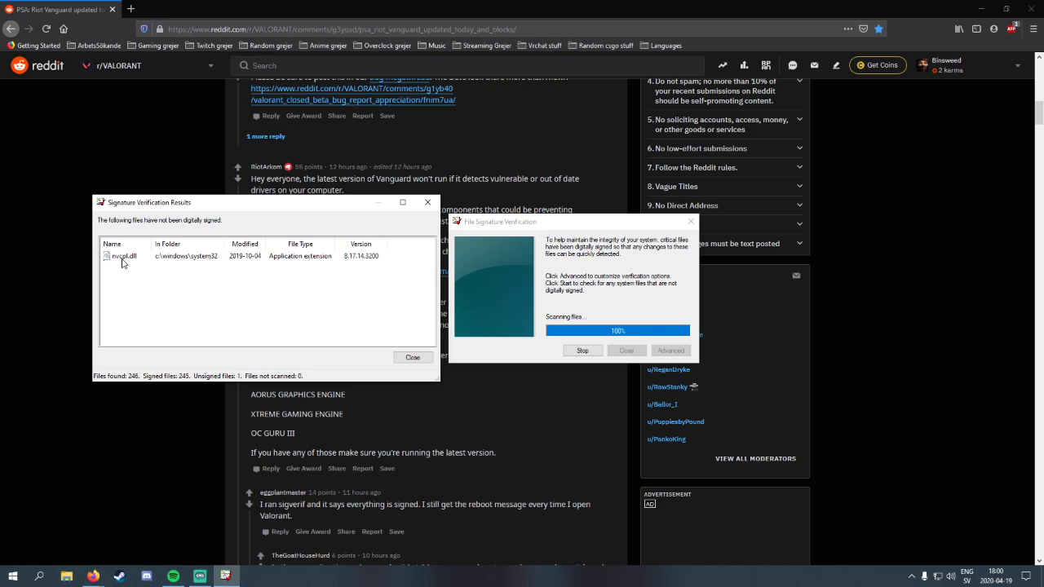
mouse_move(193, 260)
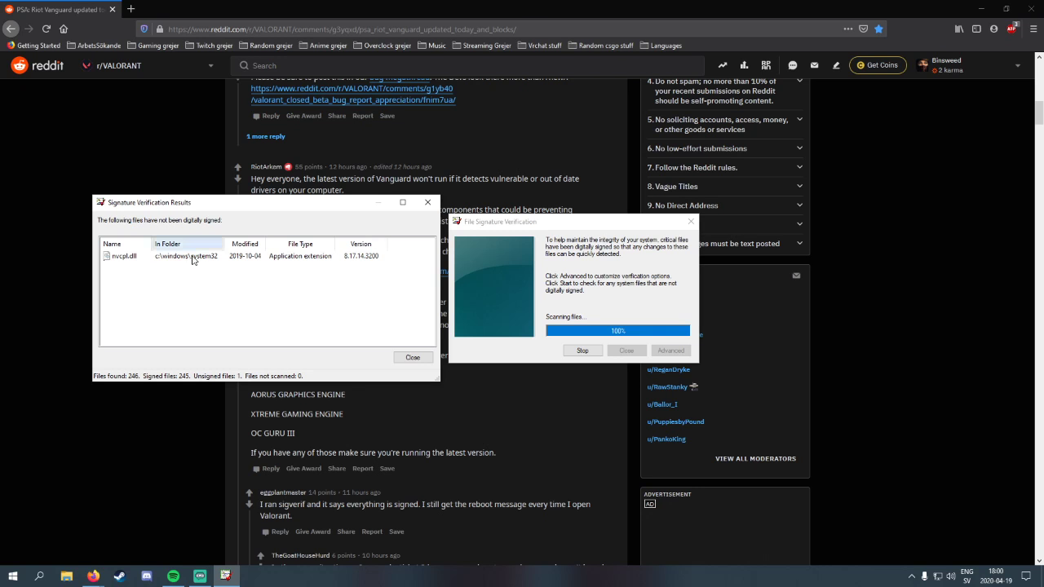
mouse_move(188, 298)
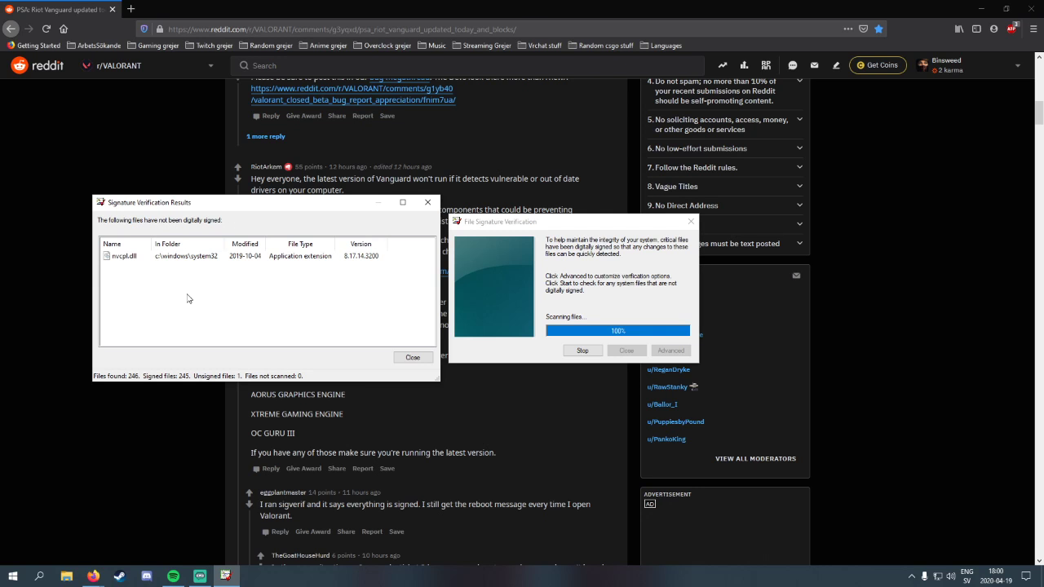
mouse_move(123, 292)
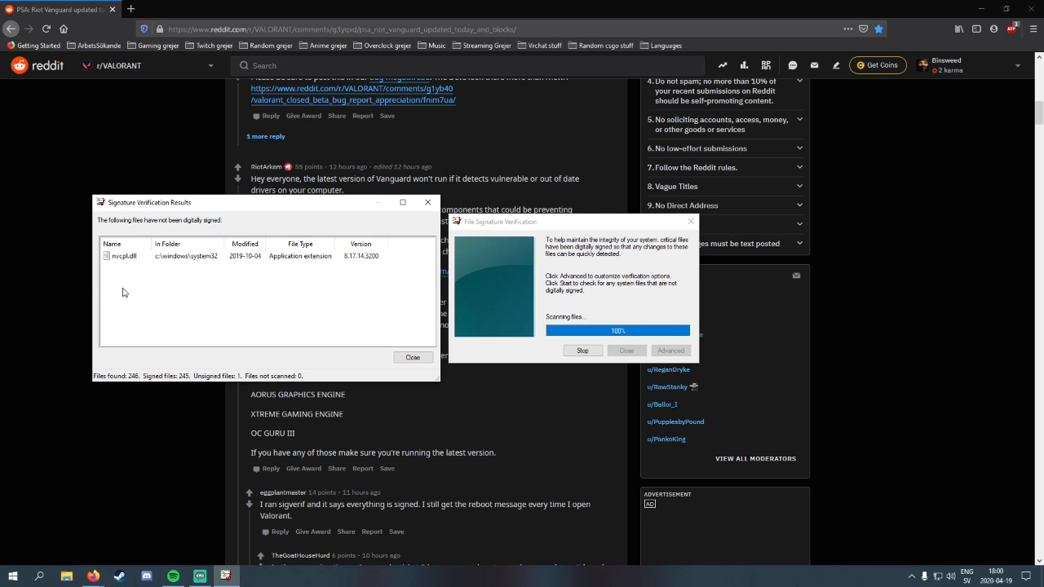
mouse_move(132, 293)
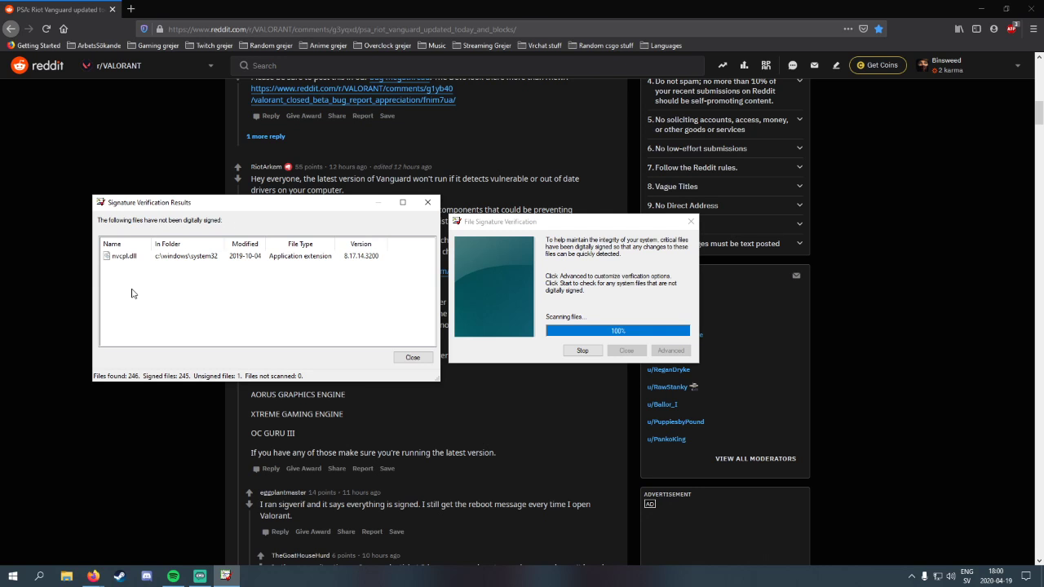
mouse_move(354, 298)
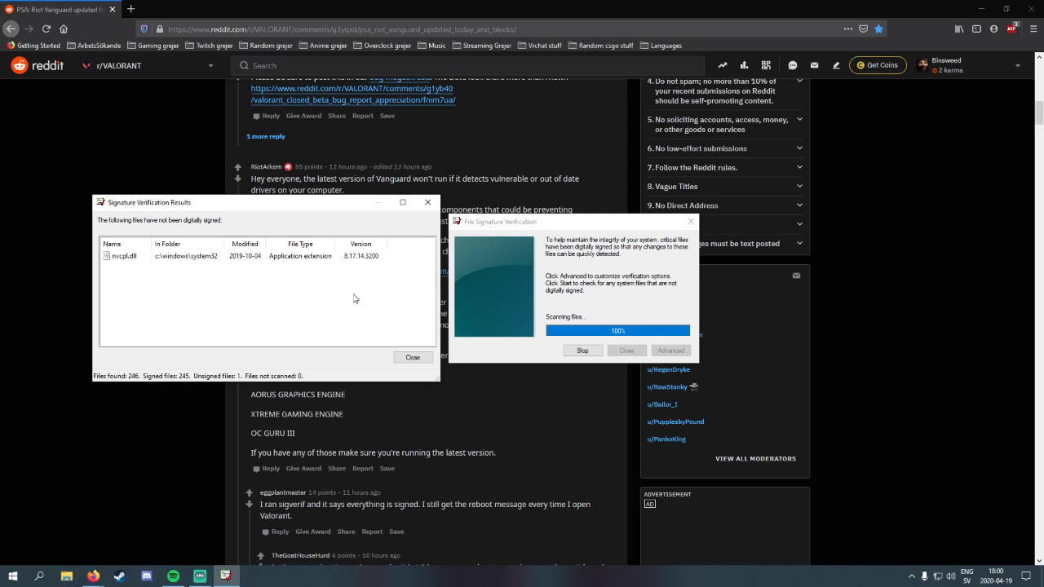
mouse_move(147, 310)
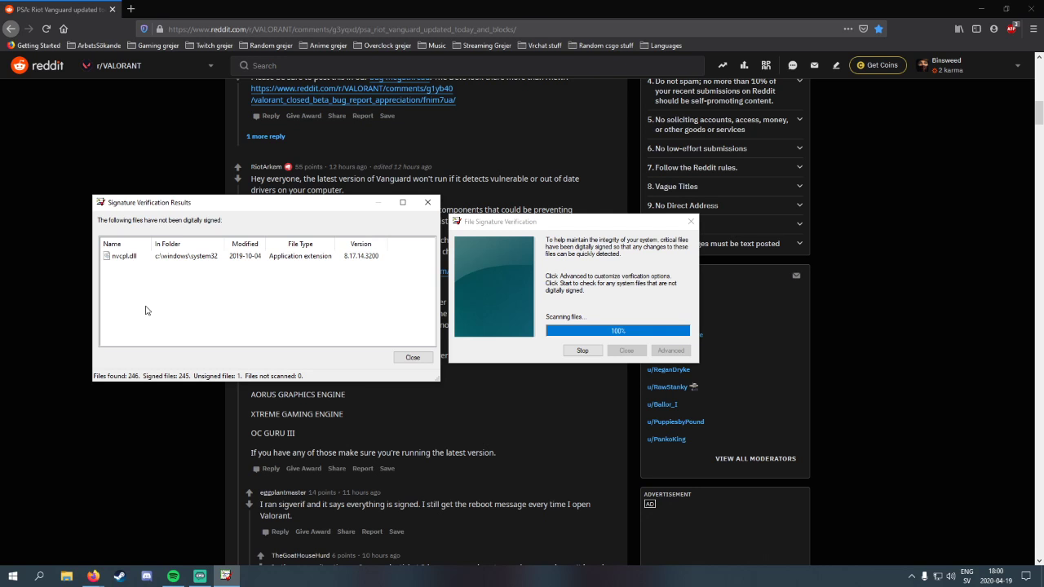
mouse_move(163, 279)
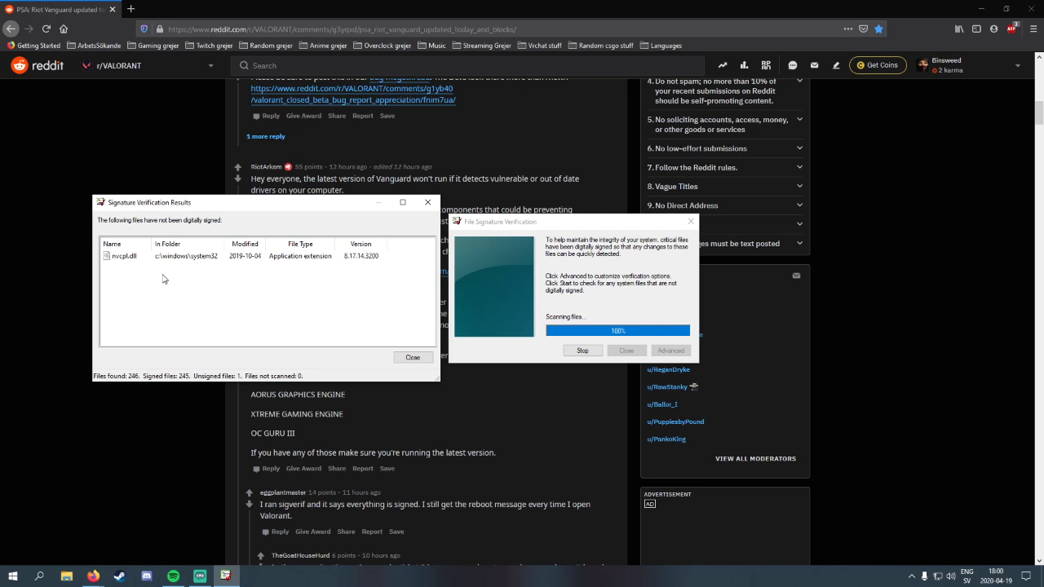
mouse_move(252, 296)
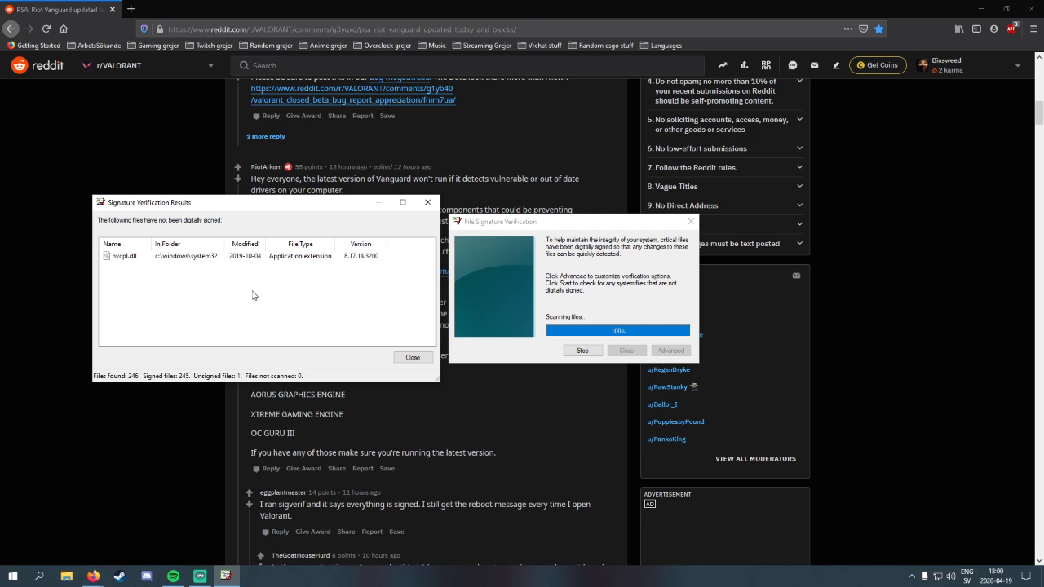
mouse_move(167, 294)
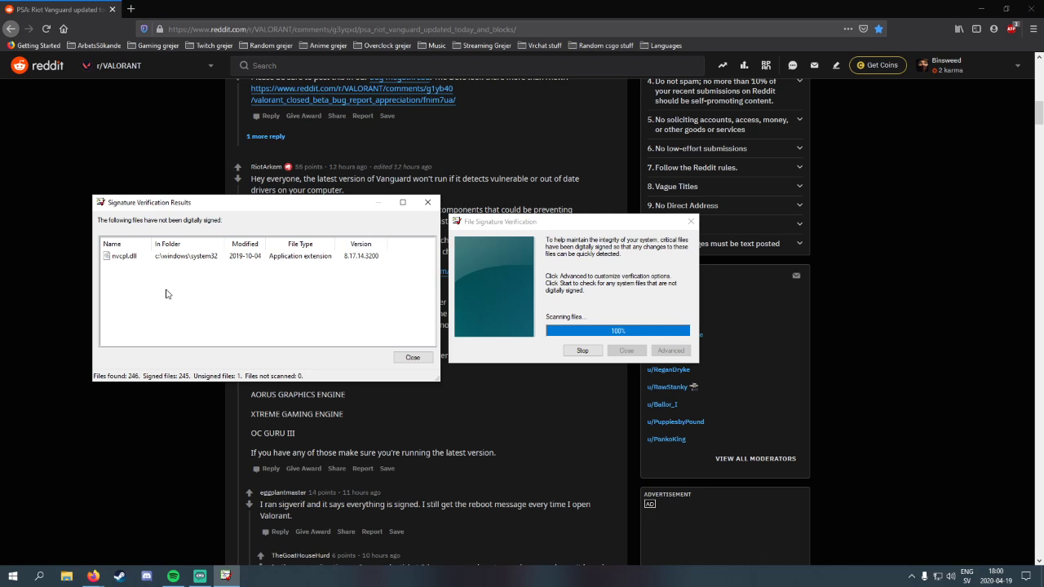
mouse_move(278, 309)
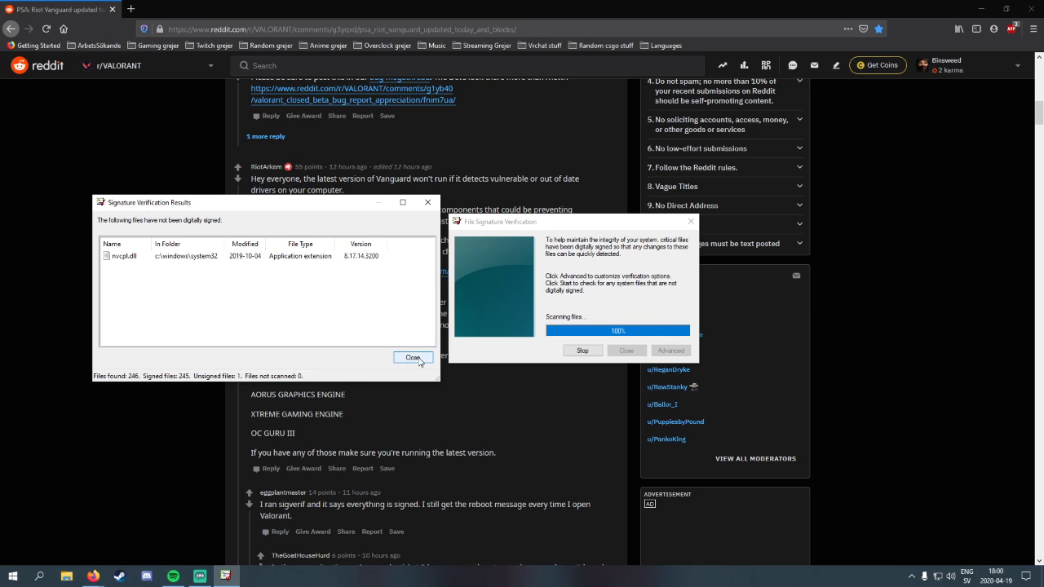
Step: Close the verification results and open the desktop Spel folder containing VALORANT
left_click(412, 357)
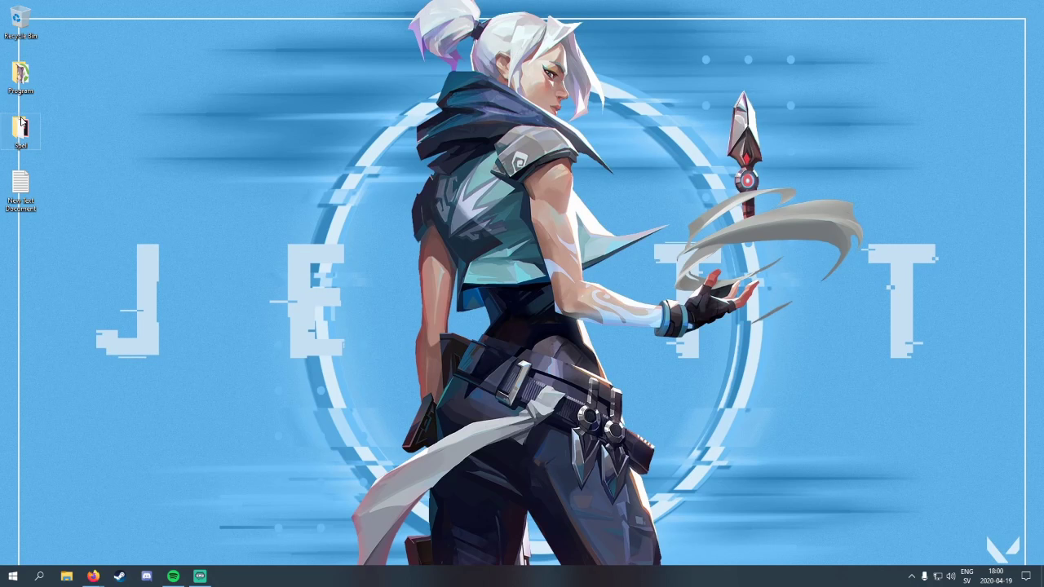
double_click(20, 124)
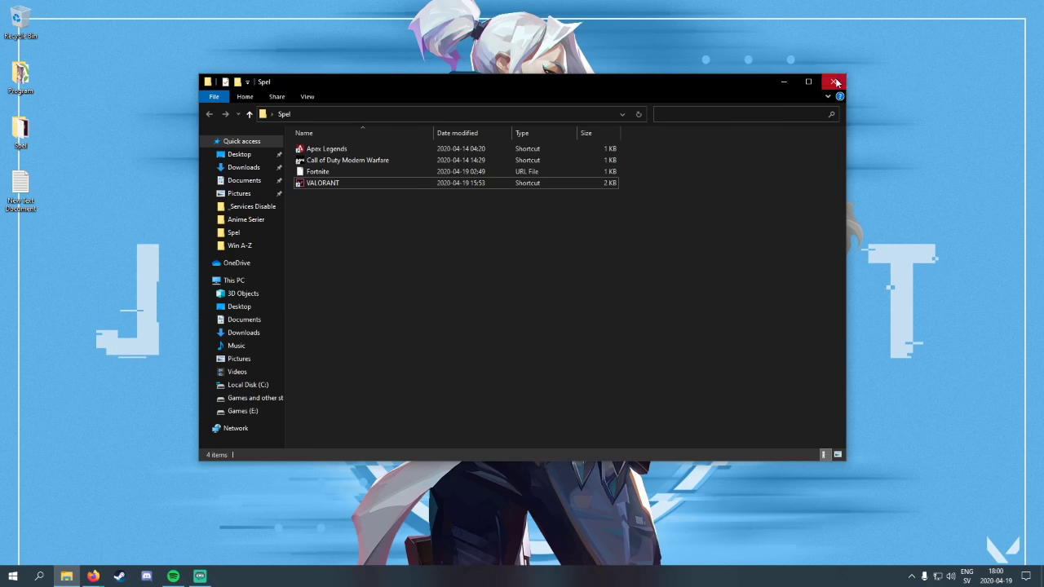
Step: Close the Spel folder, then exit VALORANT from its main menu to the desktop
left_click(835, 81)
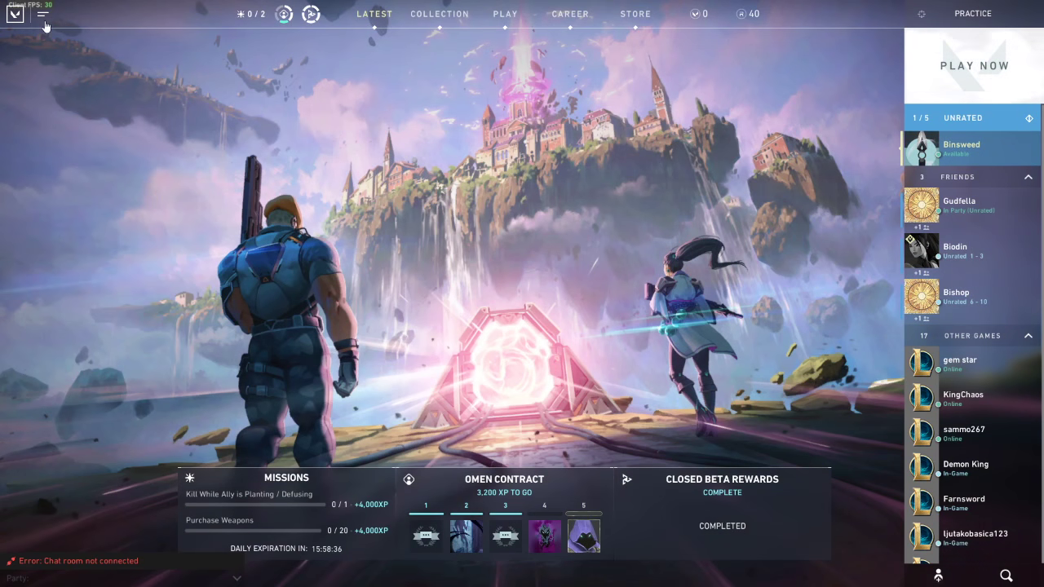
left_click(42, 20)
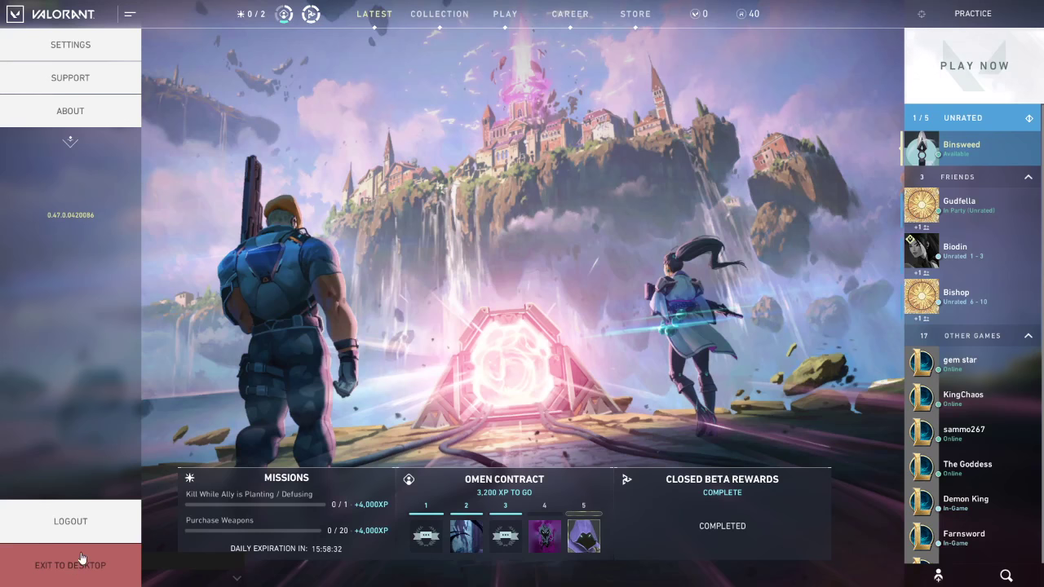
left_click(53, 567)
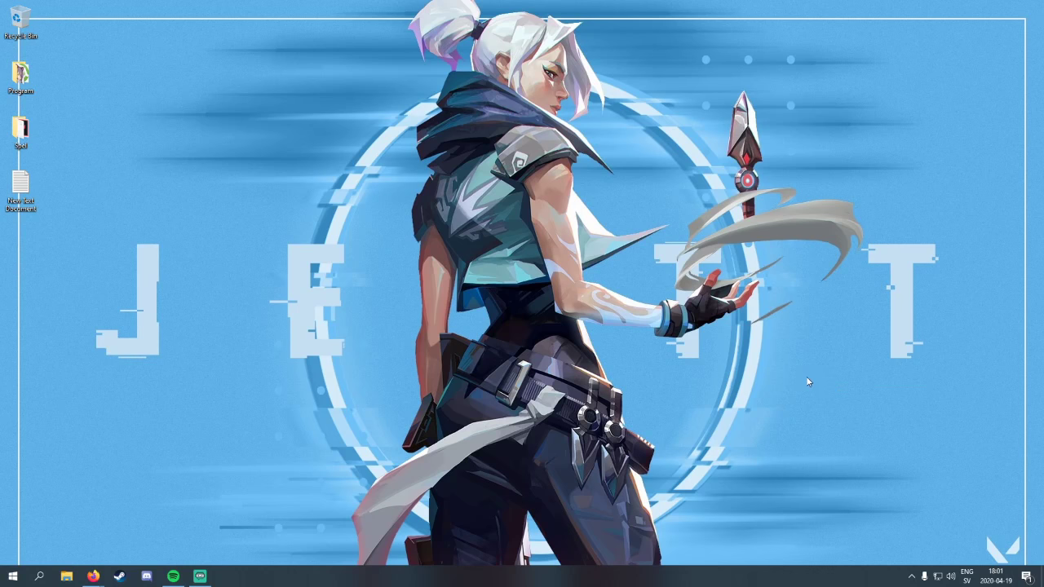
mouse_move(301, 532)
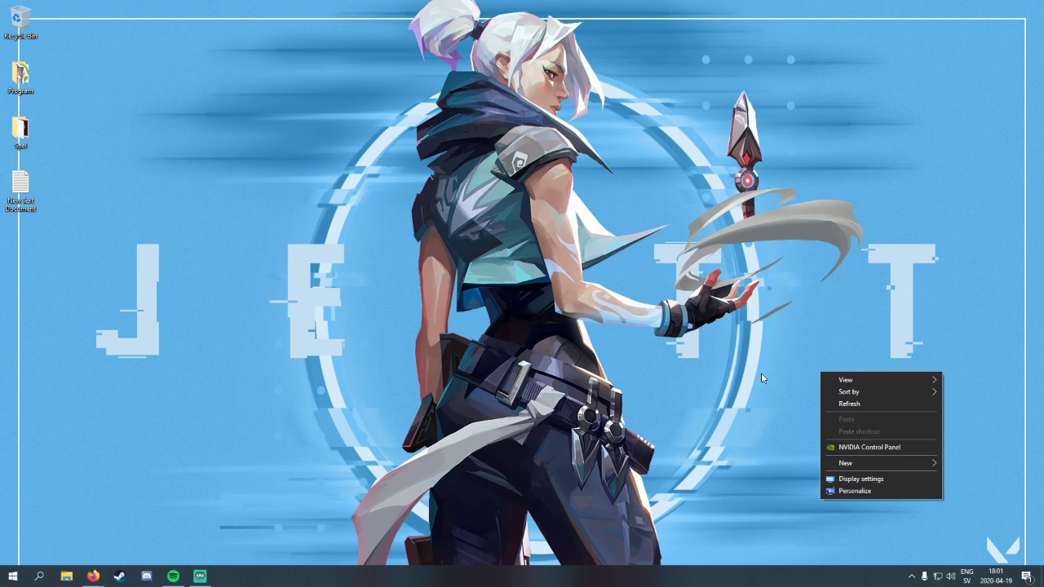
Step: Restore the Streamlabs OBS window from the taskbar
left_click(201, 575)
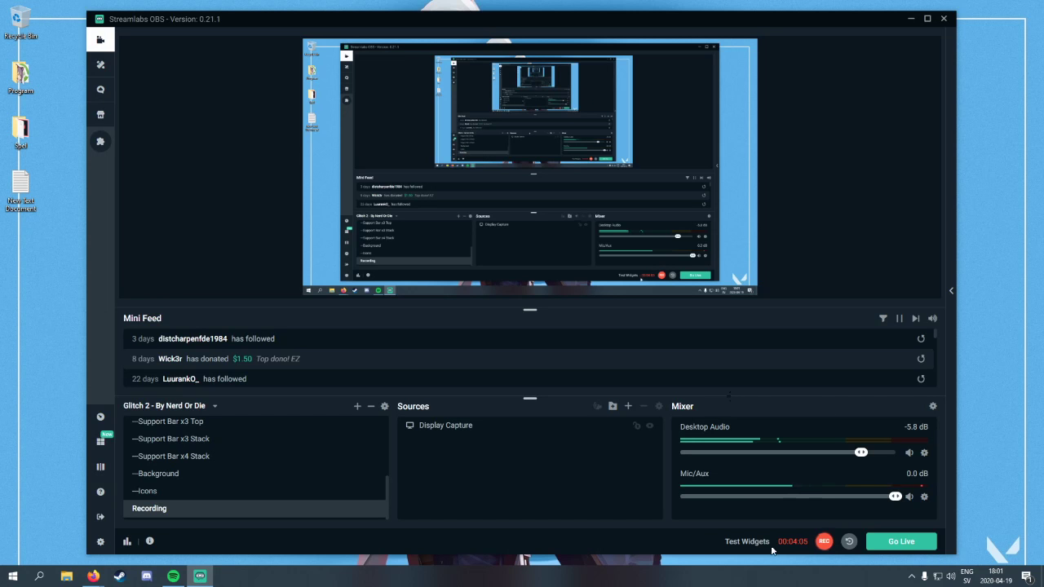